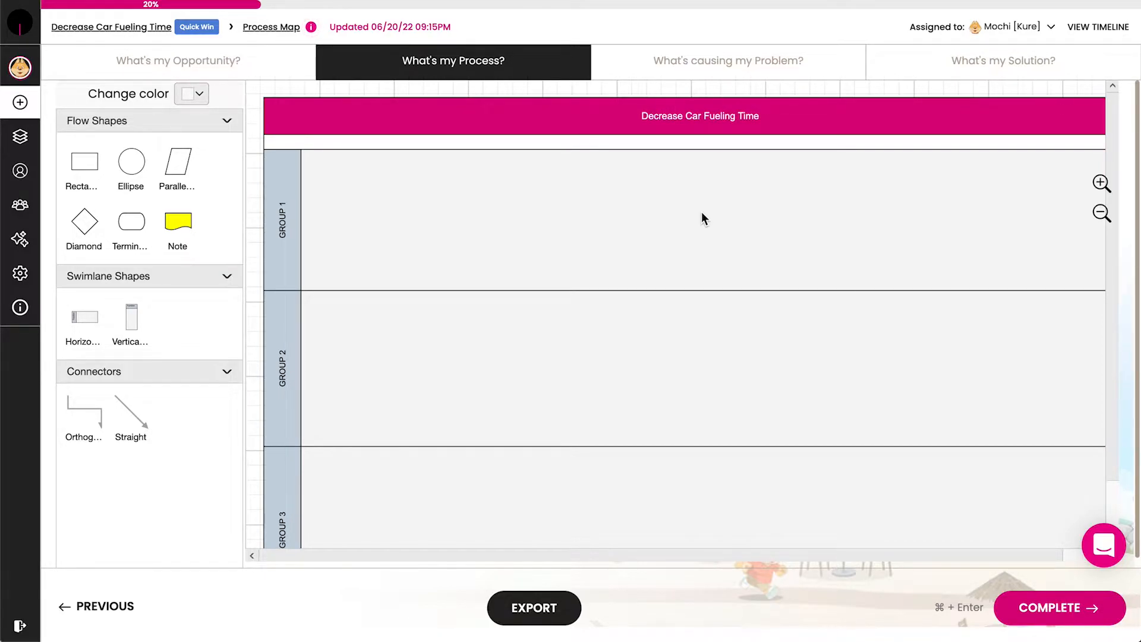
{"action": "mouse_move", "coordinate": [786, 122]}
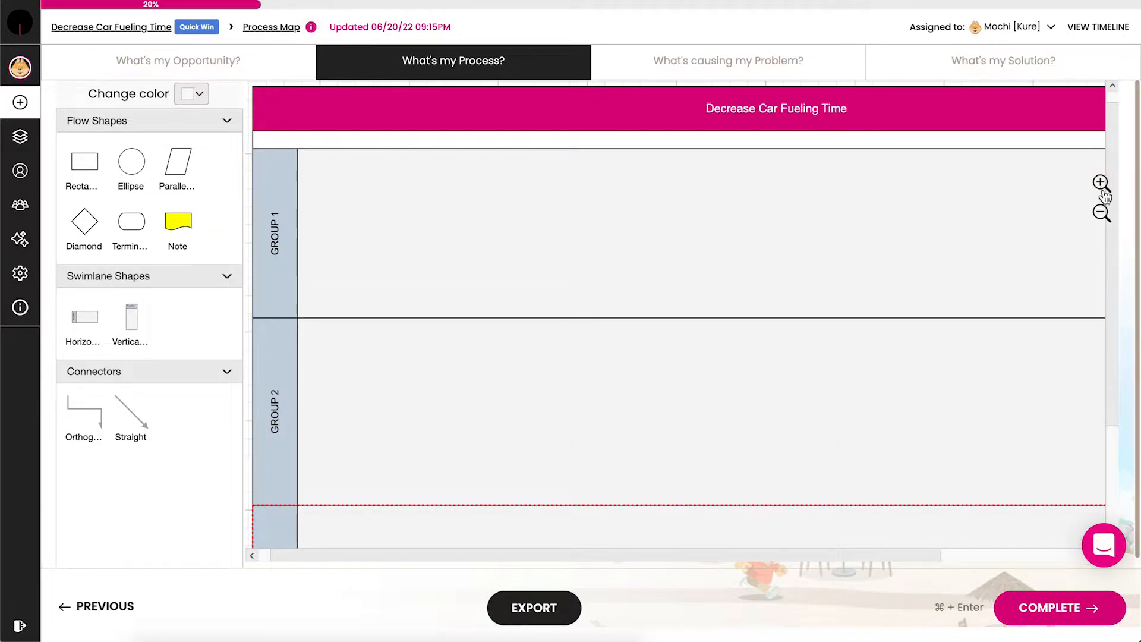
- Zoom out and drop a Horizontal lane labelled Function below Group 2 in the pool
{"action": "left_click", "coordinate": [1101, 213]}
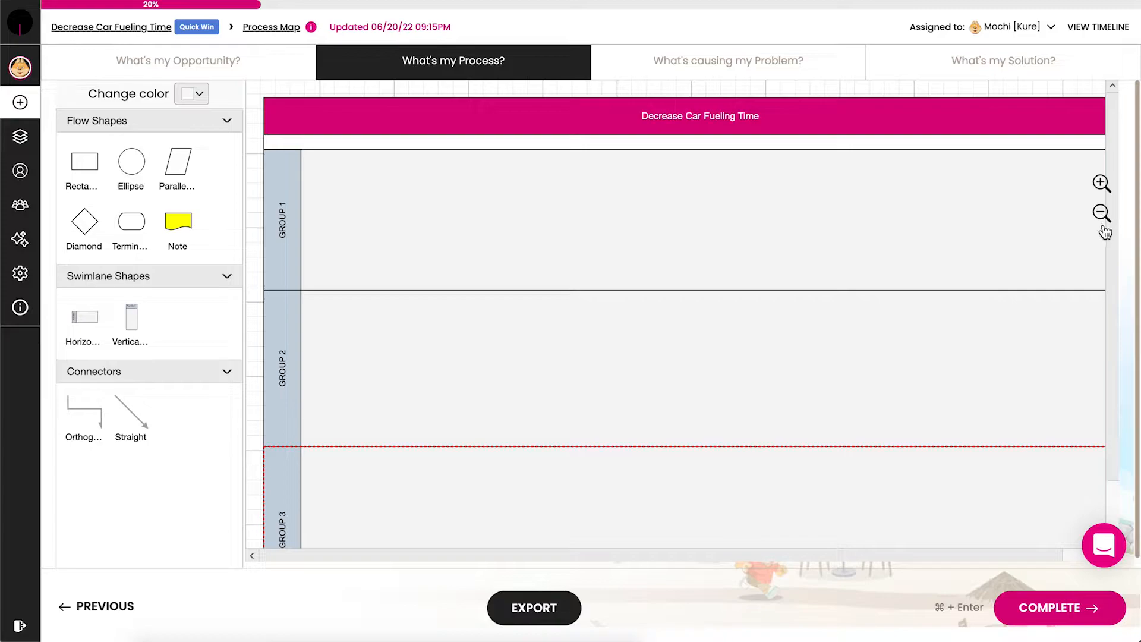
{"action": "scroll", "scroll_direction": "down", "scroll_amount": 3}
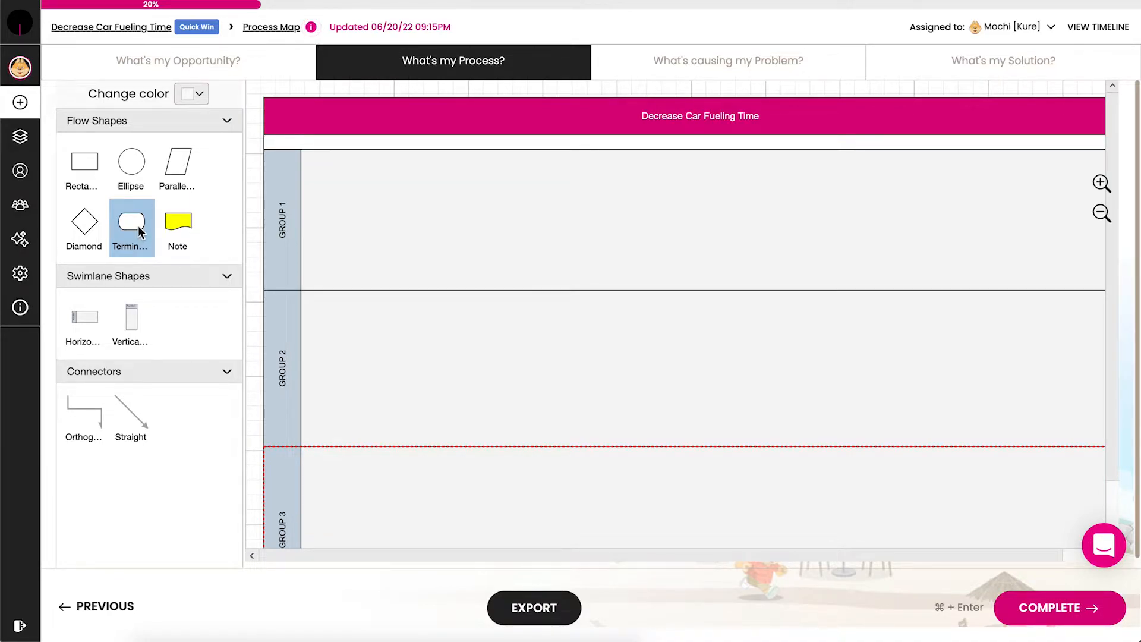
{"action": "left_click", "coordinate": [83, 167]}
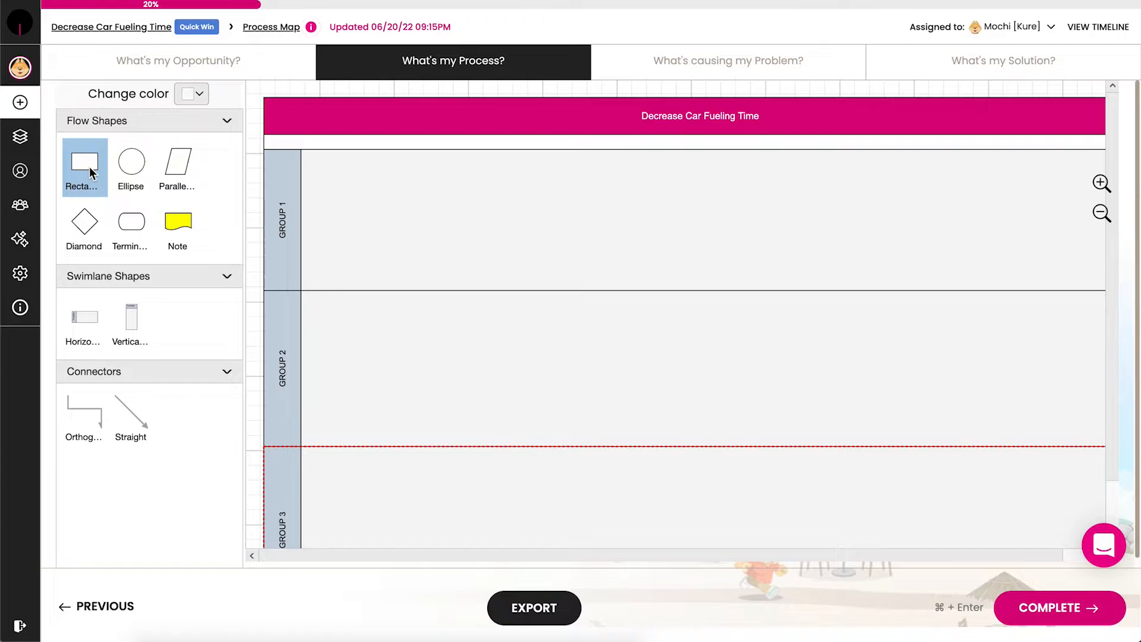
{"action": "left_click", "coordinate": [83, 225]}
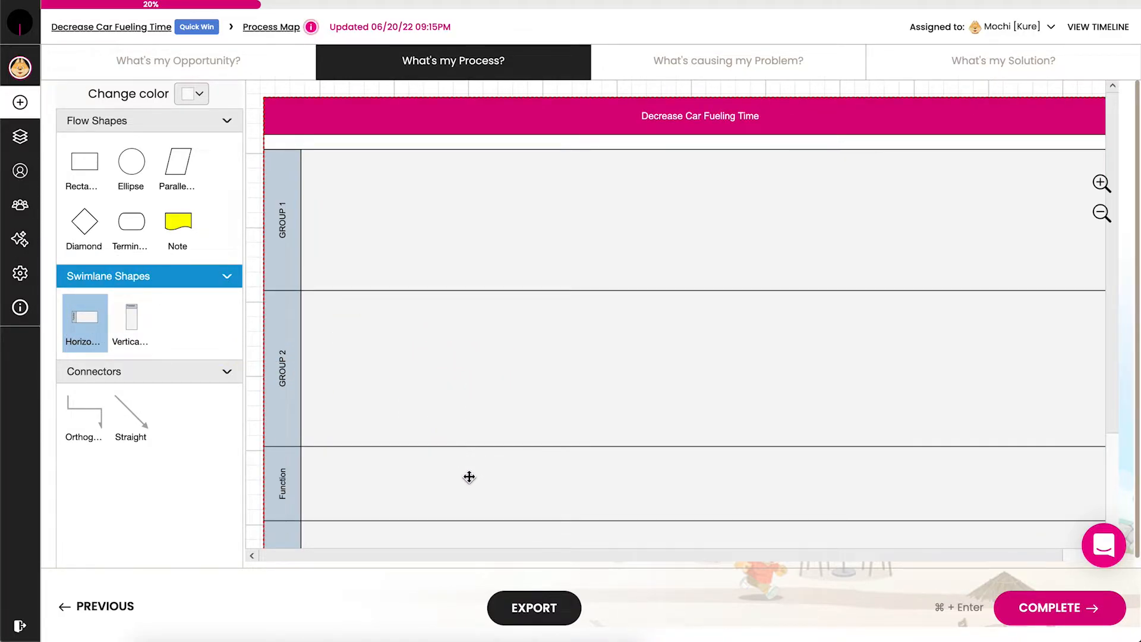
- Trim to two lanes named Driver and Station Attendant, with a blank terminator in Driver
{"action": "left_click", "coordinate": [468, 482]}
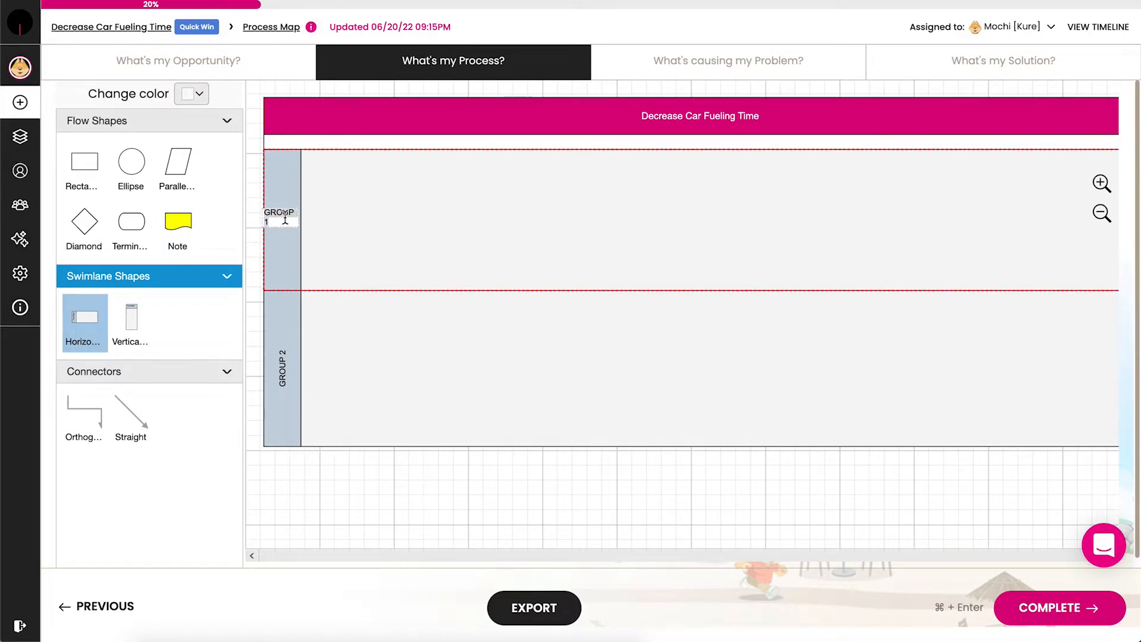
{"action": "type", "text": "Driver"}
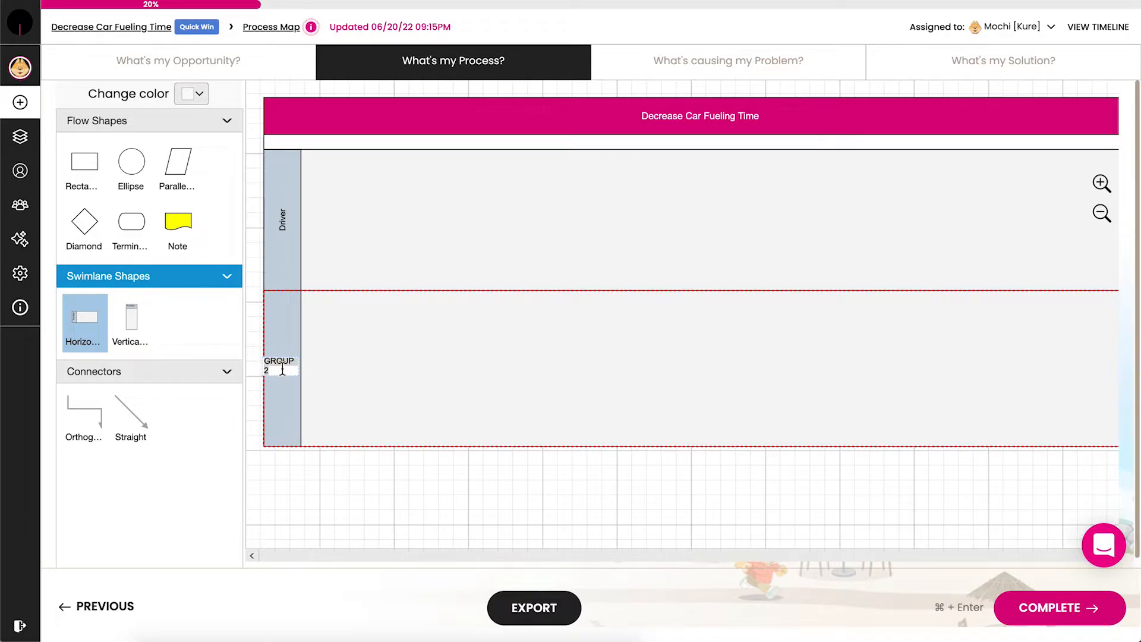
{"action": "type", "text": "Station Attendant"}
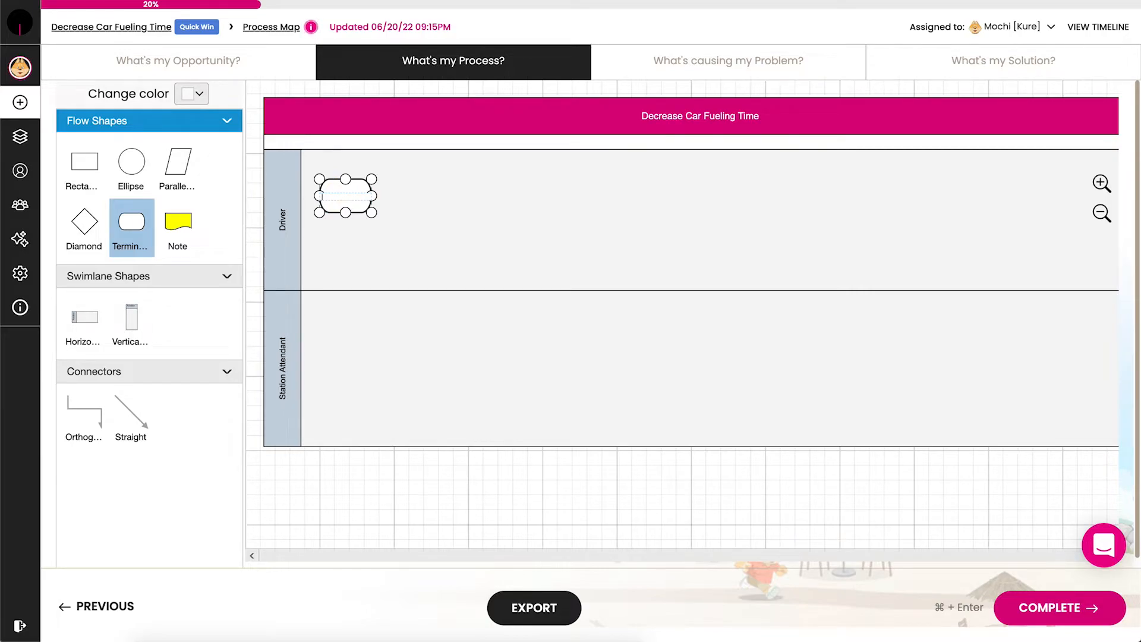
- Label the start Arrive at Station and add a Depart Station terminator at the Driver lane's right end
{"action": "type", "text": "Arrive at"}
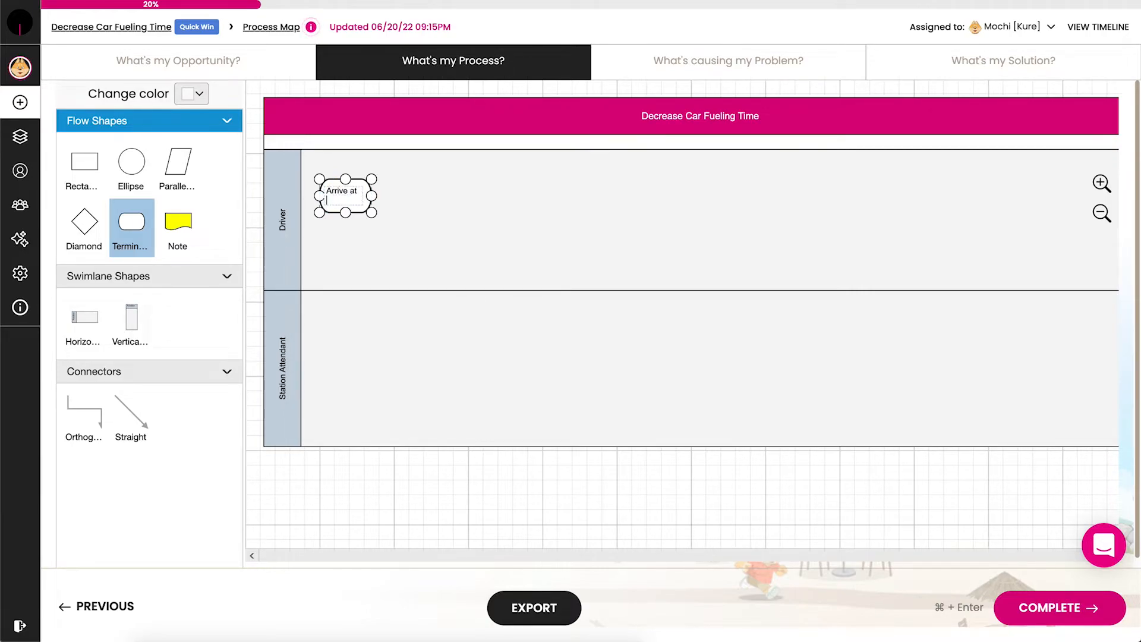
{"action": "type", "text": "Station"}
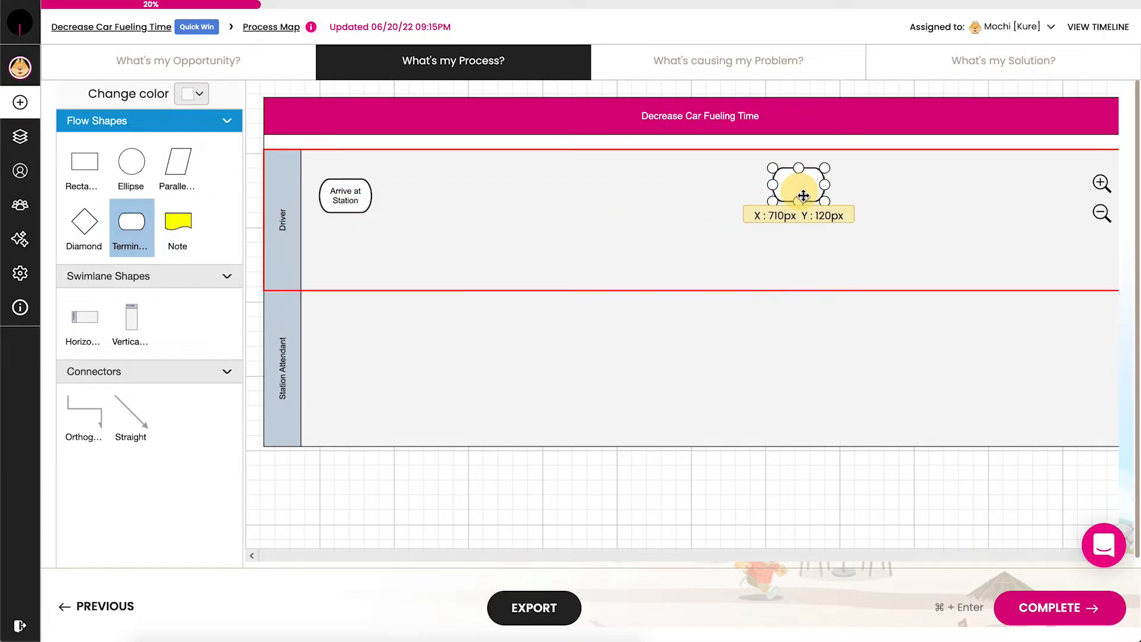
{"action": "left_click_drag", "start_coordinate": [802, 195], "coordinate": [981, 202]}
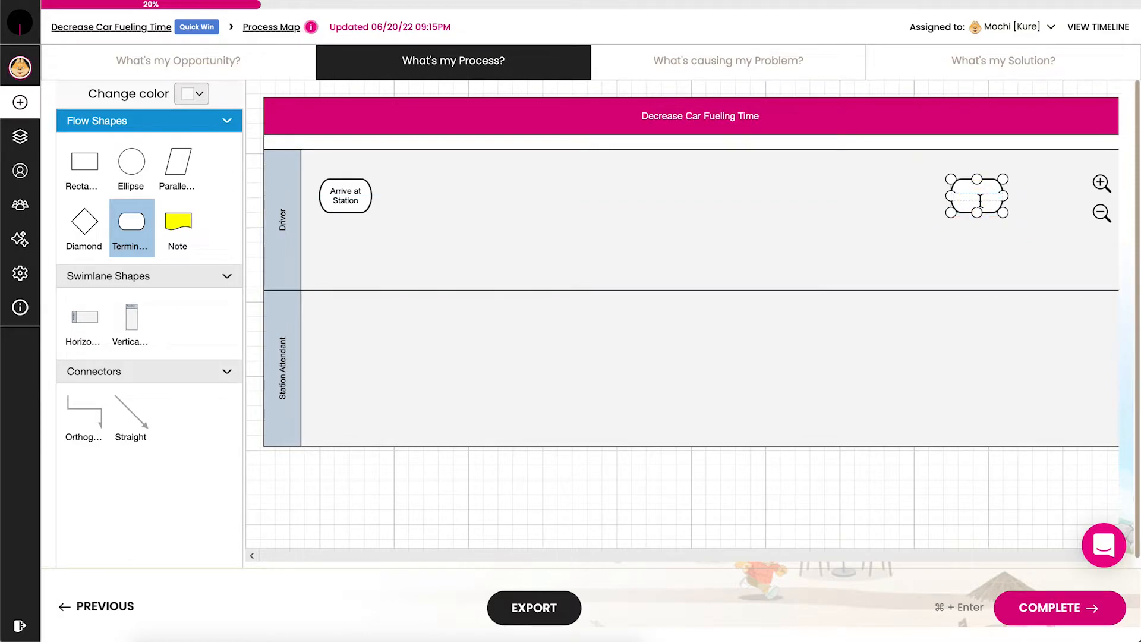
{"action": "type", "text": "Depart Station"}
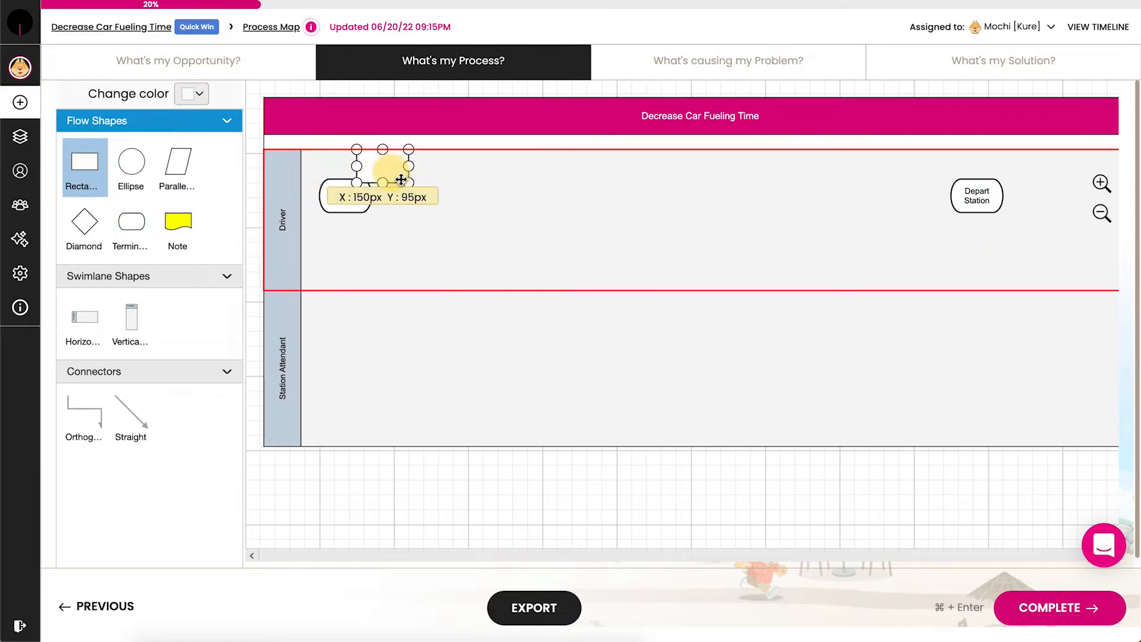
- Add Park at Pump and Exit Car rectangles after Arrive at Station, then a decision diamond
{"action": "left_click_drag", "start_coordinate": [399, 180], "coordinate": [438, 203]}
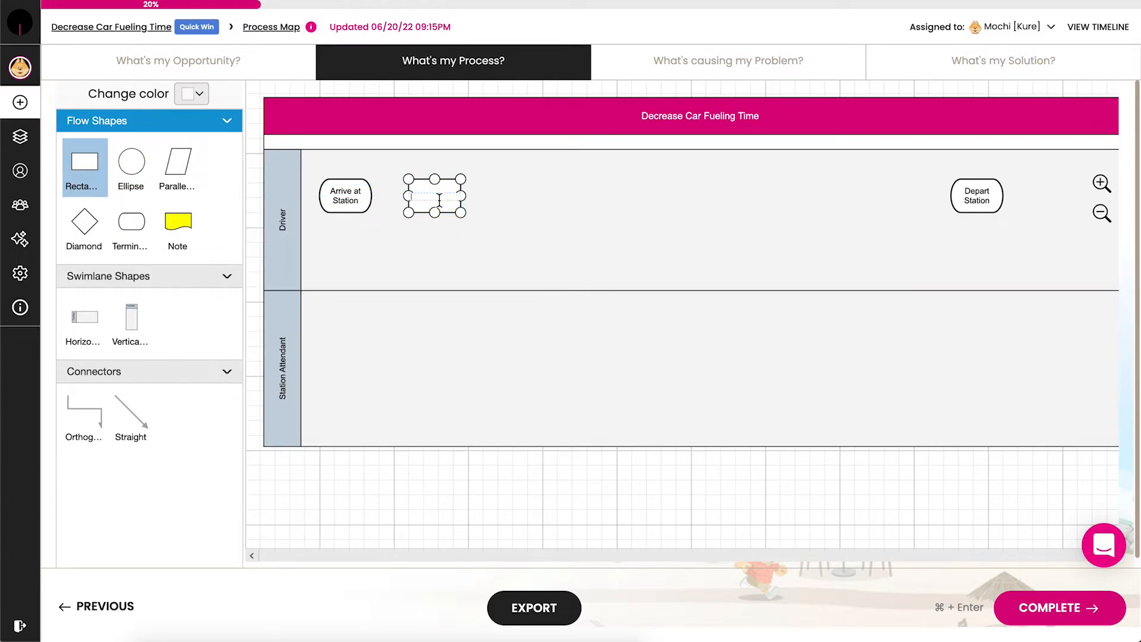
{"action": "type", "text": "Park at Pump"}
{"action": "type", "text": "Exit Car"}
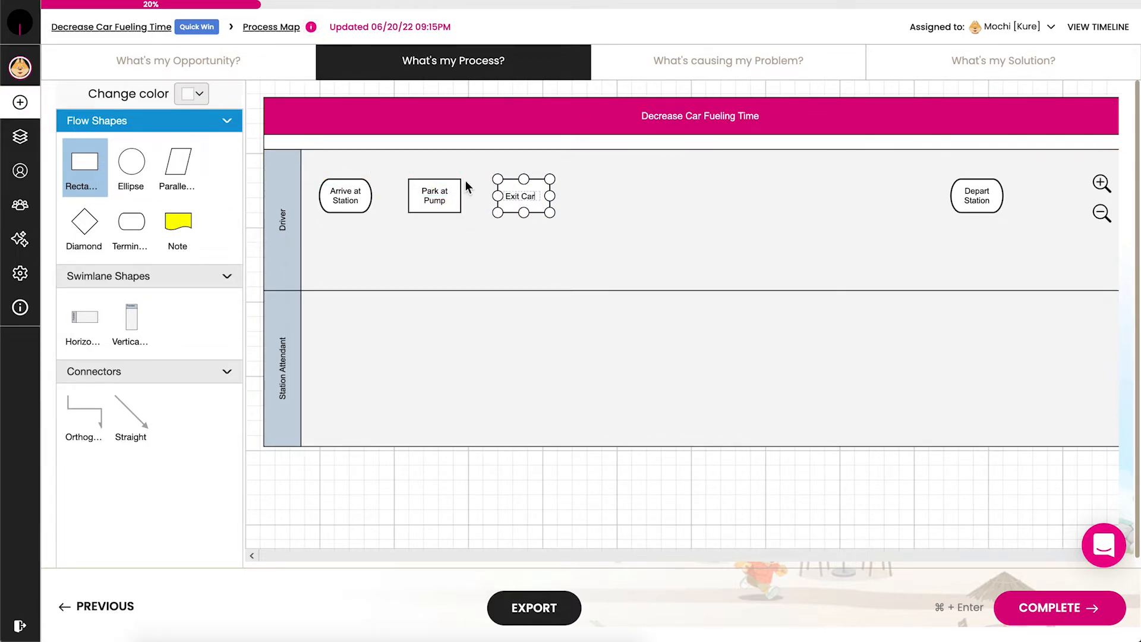
{"action": "left_click", "coordinate": [84, 226]}
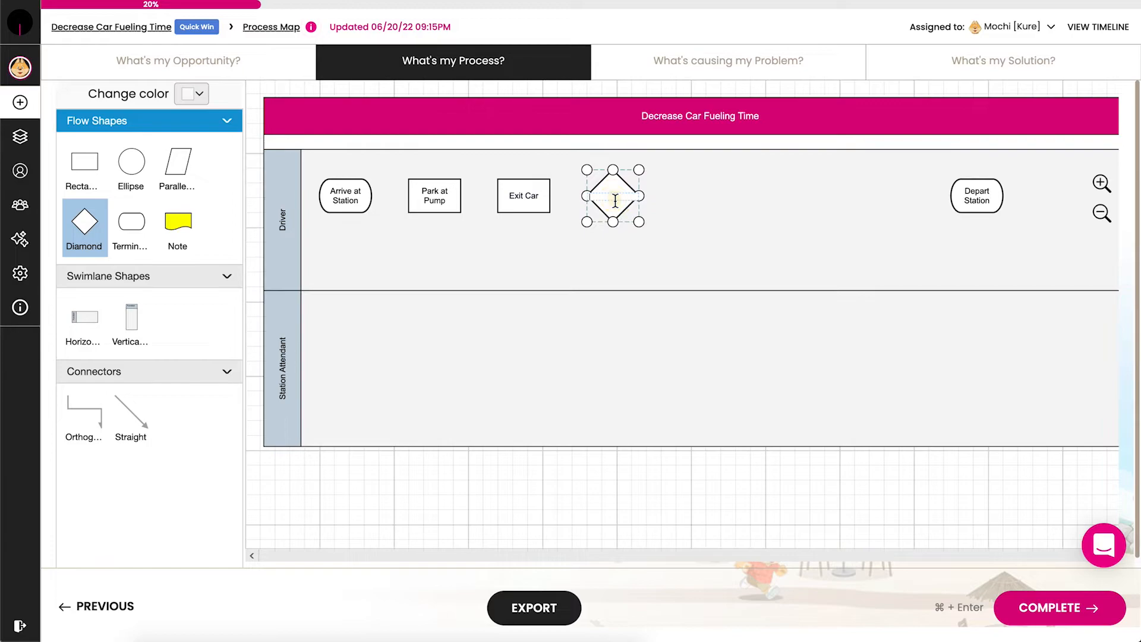
- Name the diamond Pay at Pump? and label the remaining steps through Set Amount for Pump
{"action": "type", "text": "Pay at Pump?"}
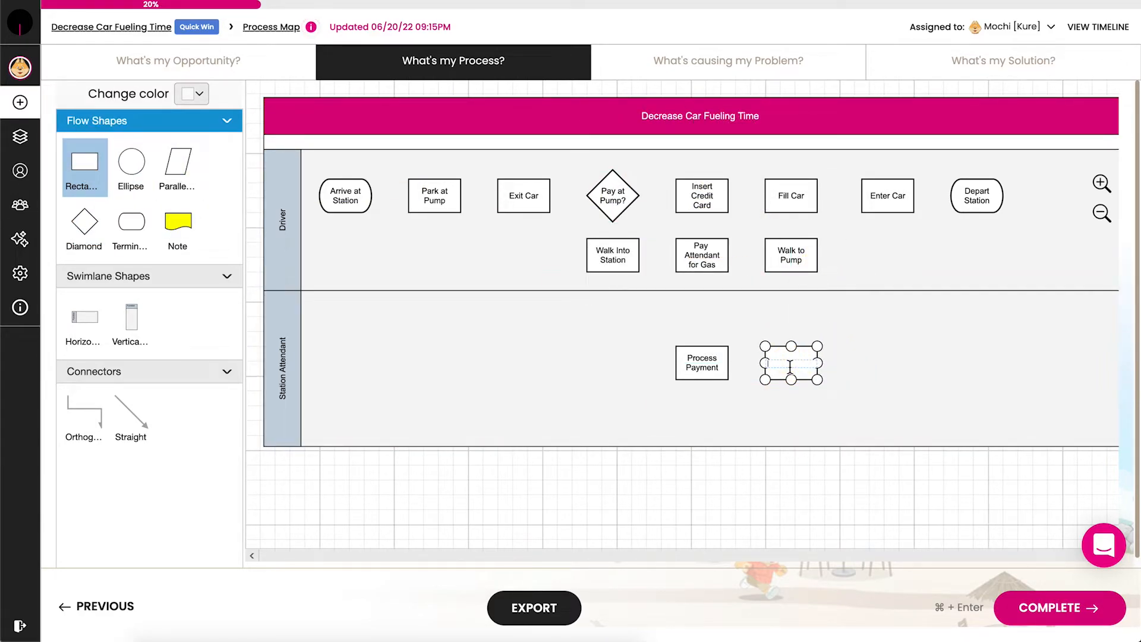
{"action": "type", "text": "Set Amount for Pump"}
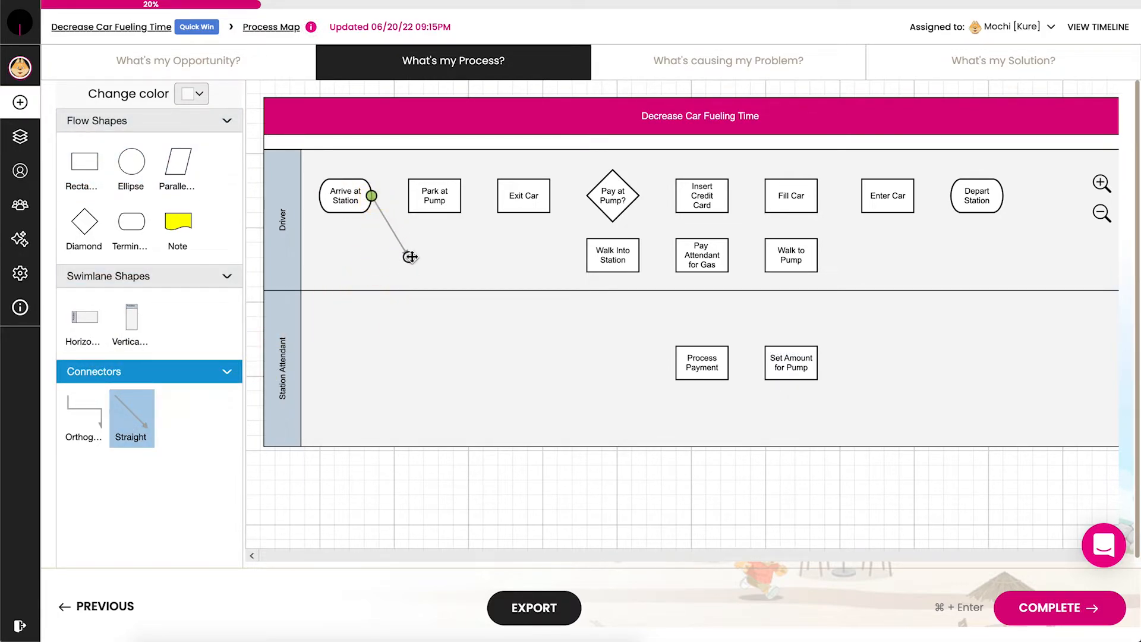
- Draw straight arrows linking every step from Arrive at Station to Depart Station, branches marked Yes and No
{"action": "left_click_drag", "start_coordinate": [412, 257], "coordinate": [408, 195]}
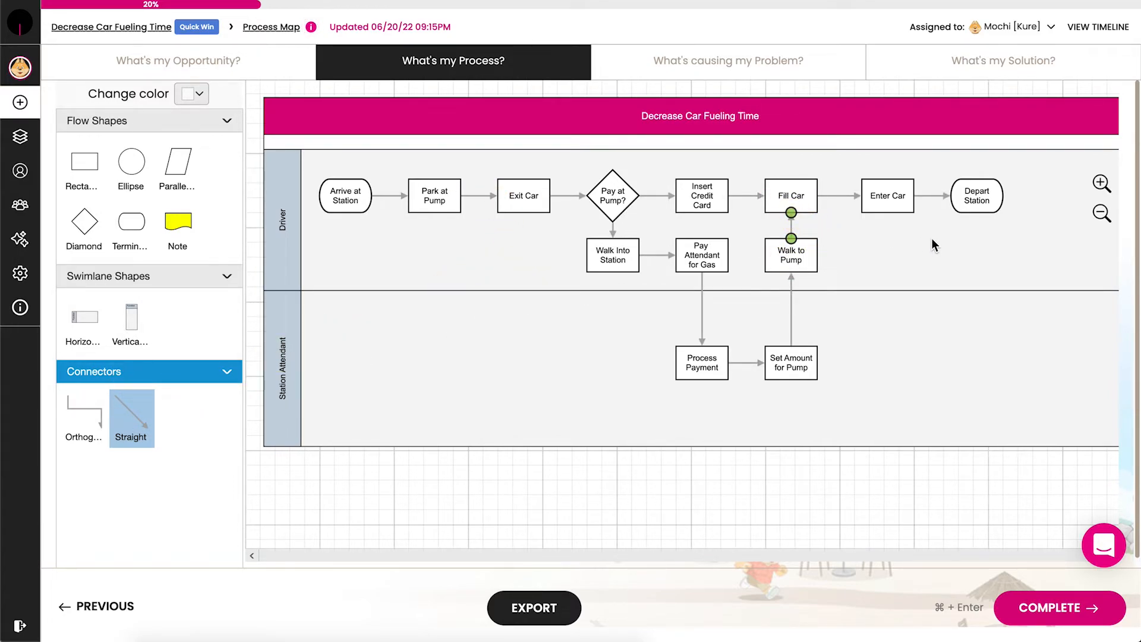
{"action": "mouse_move", "coordinate": [630, 192]}
{"action": "type", "text": "No"}
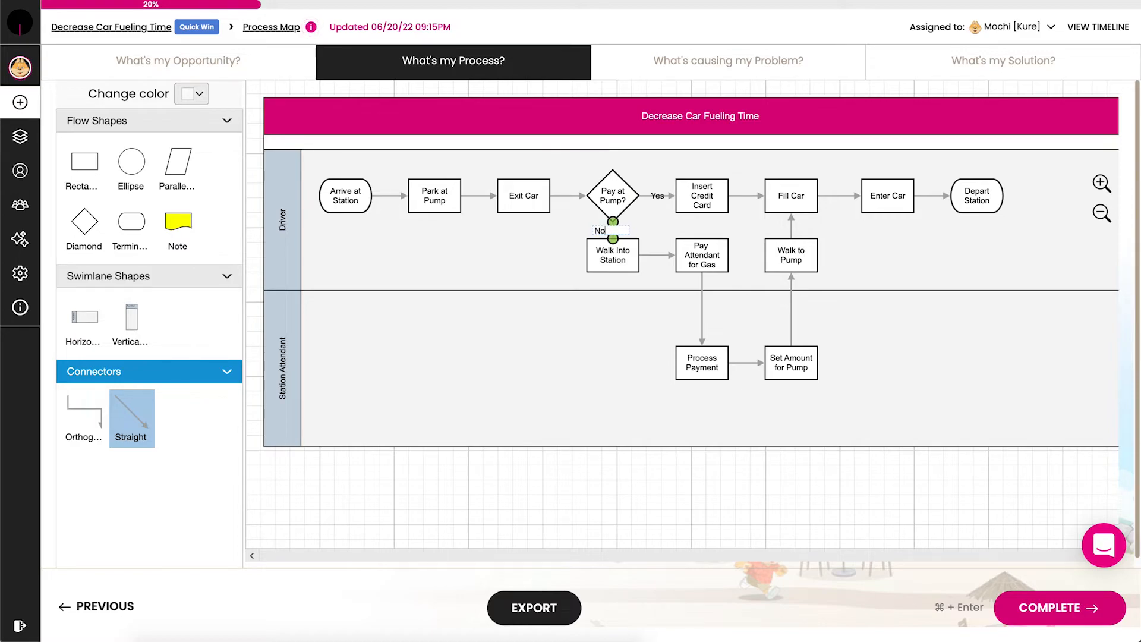
- Fill the Pay at Pump? decision diamond with the orange colour swatch
{"action": "left_click", "coordinate": [611, 196]}
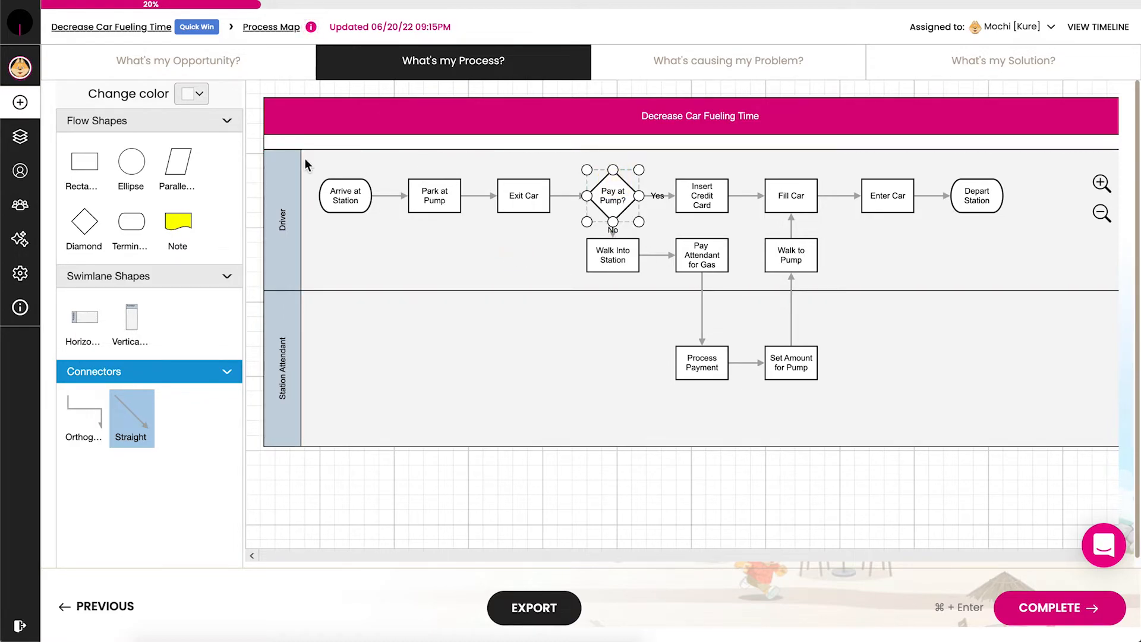
{"action": "left_click", "coordinate": [191, 94]}
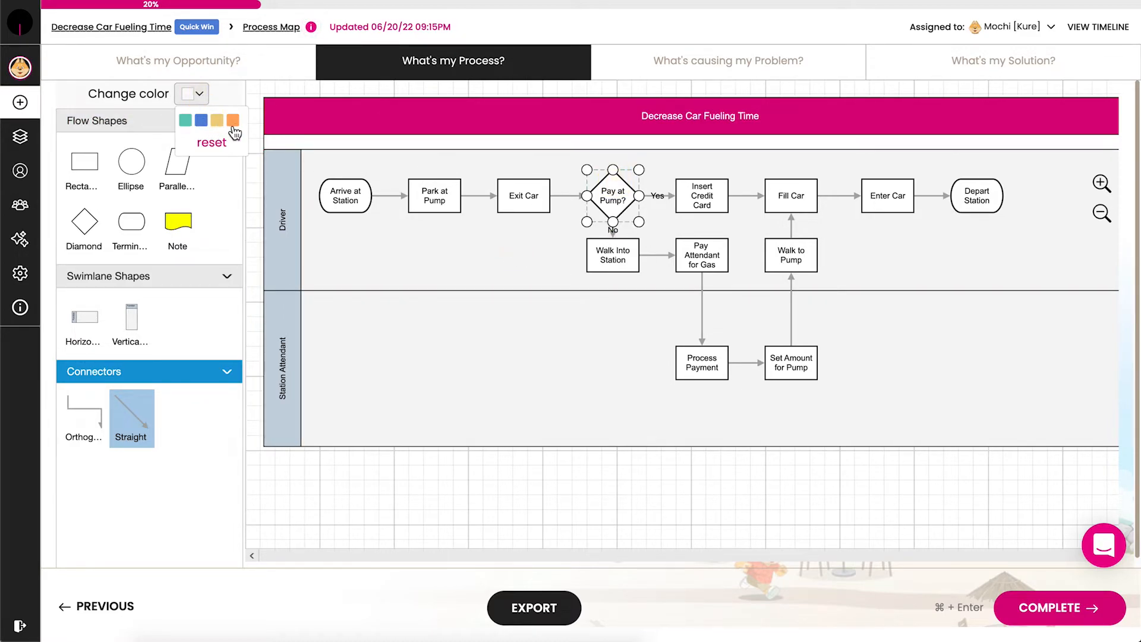
{"action": "left_click", "coordinate": [232, 120]}
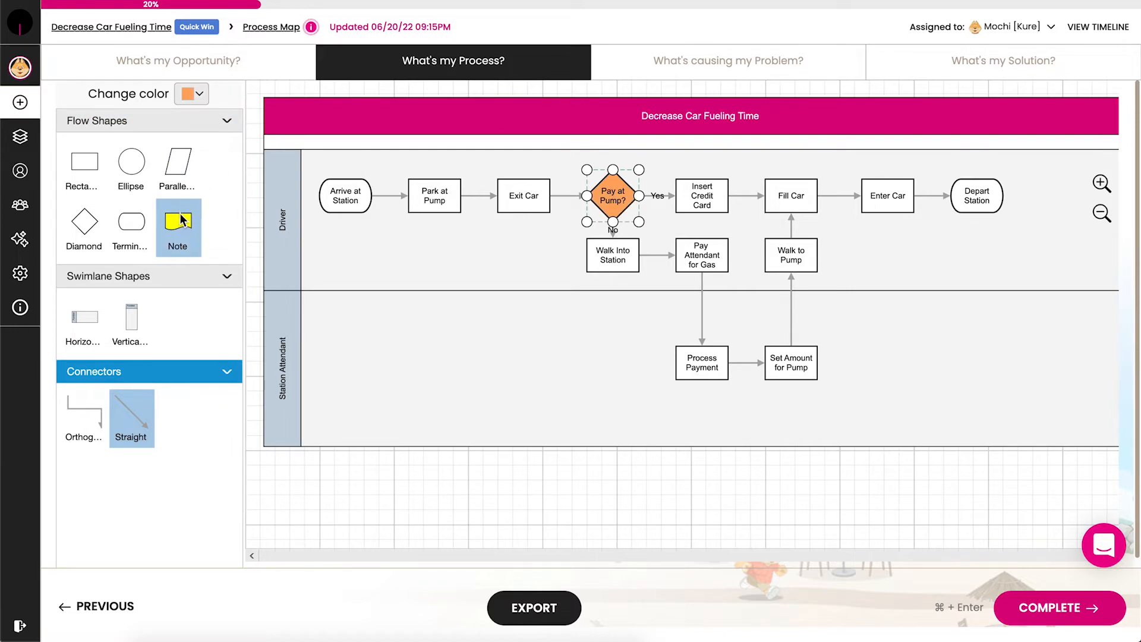